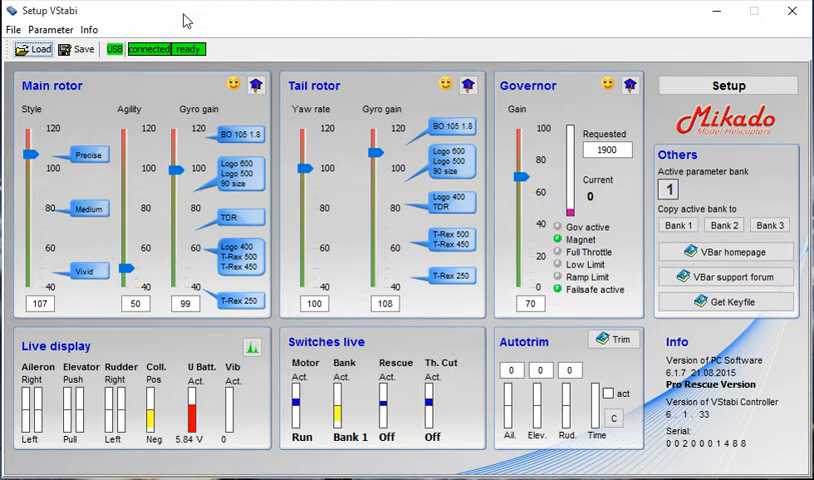
mouse_move(175, 16)
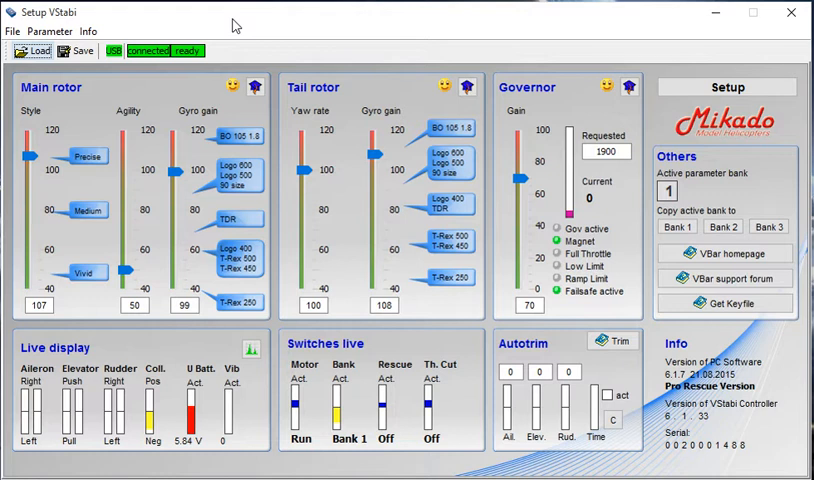
mouse_move(183, 160)
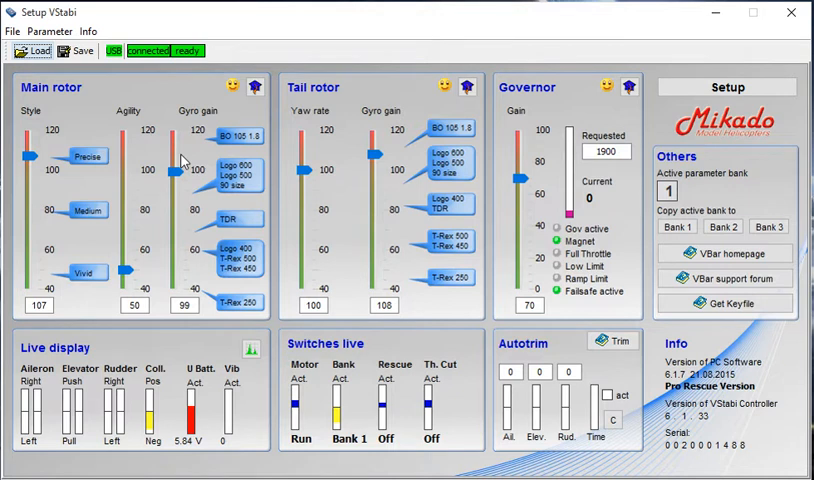
mouse_move(318, 26)
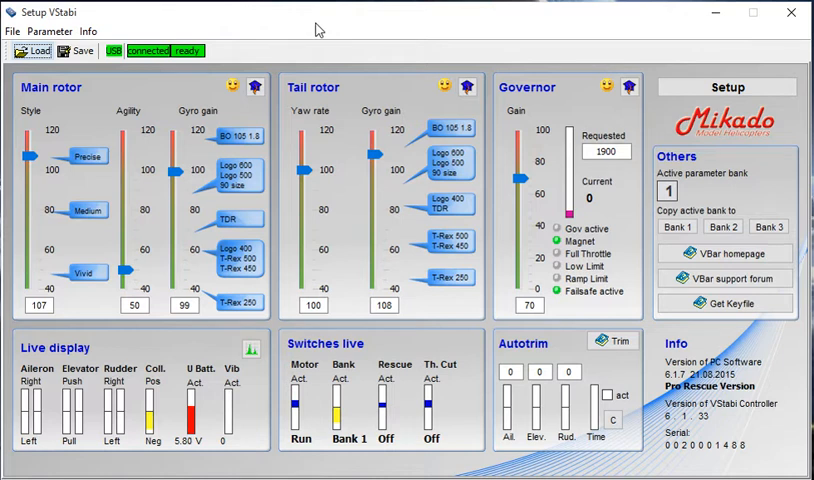
Launch the VBar setup wizard and confirm switching to it.
click(734, 85)
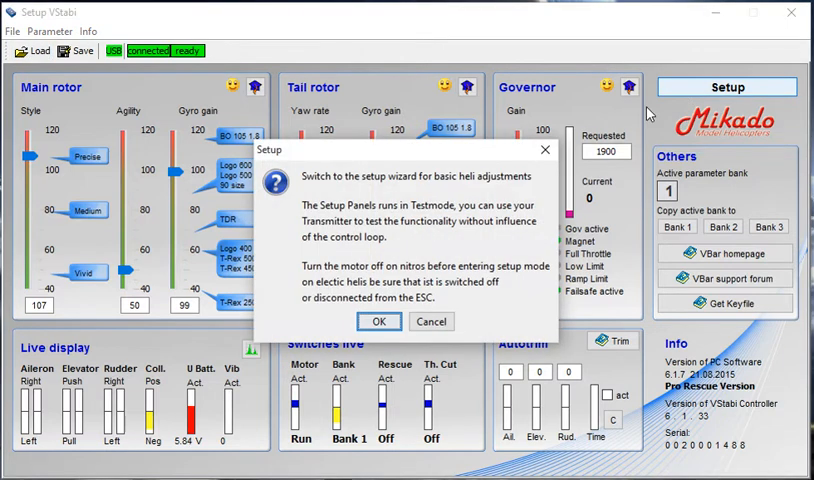
mouse_move(522, 177)
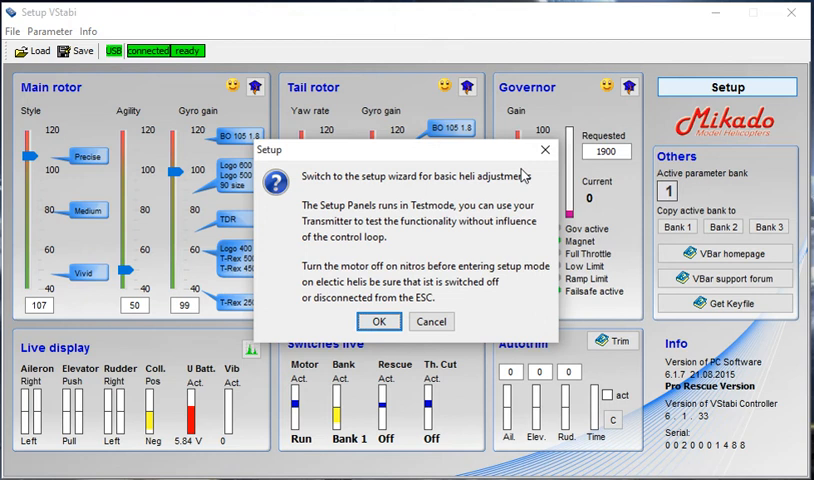
click(379, 321)
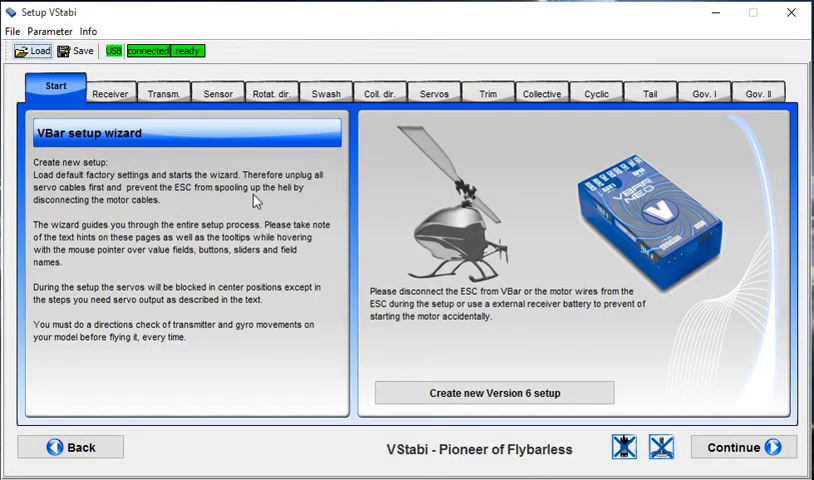
mouse_move(263, 197)
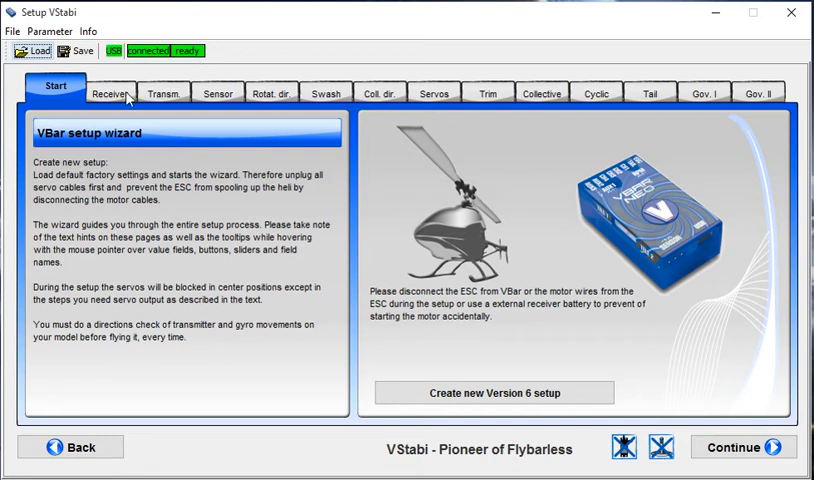
mouse_move(561, 347)
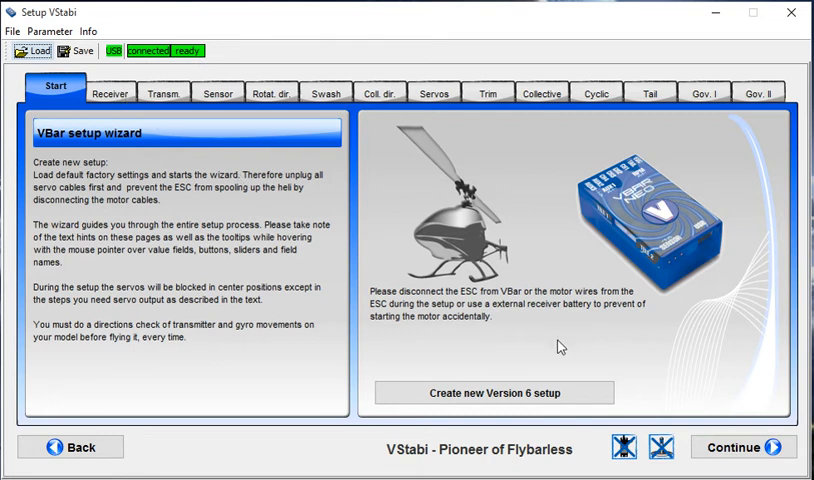
Show the Receiver page with Futaba S-Bus and its default channel assignments.
click(108, 93)
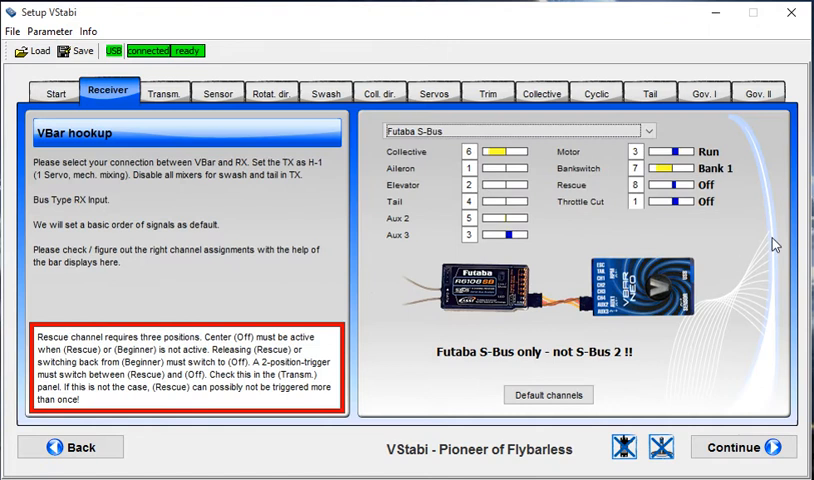
mouse_move(744, 232)
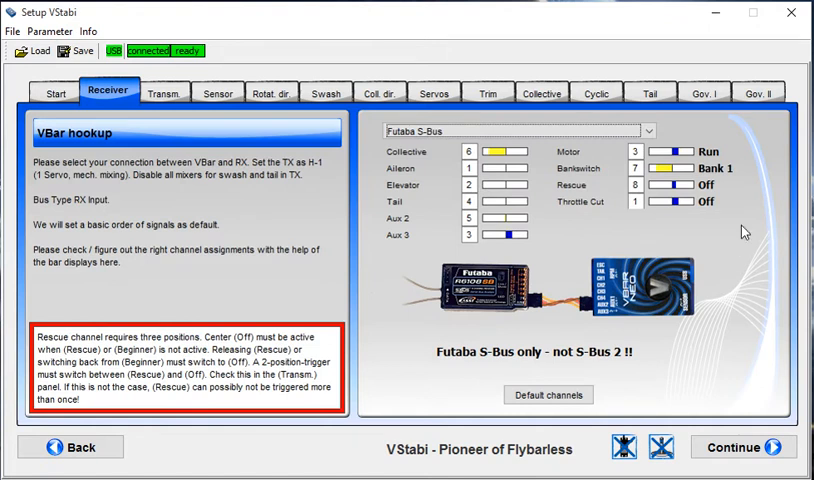
mouse_move(740, 230)
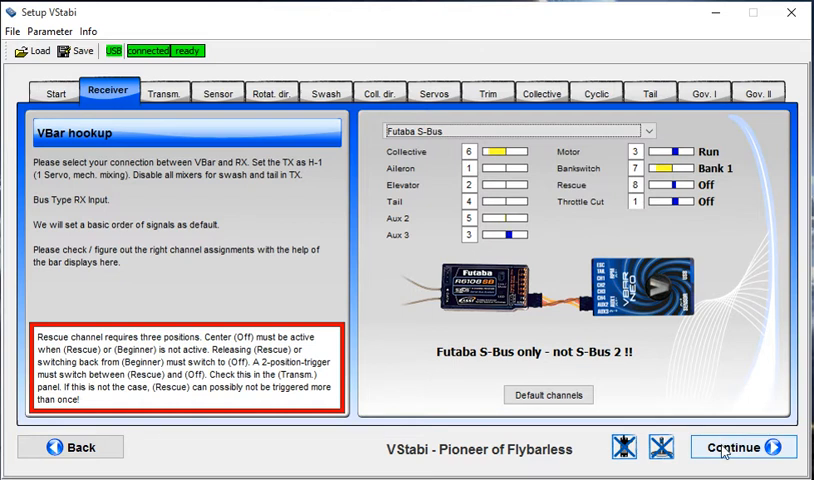
Advance to Transmitter adjustments showing aileron, elevator, rudder and collective bars.
click(165, 92)
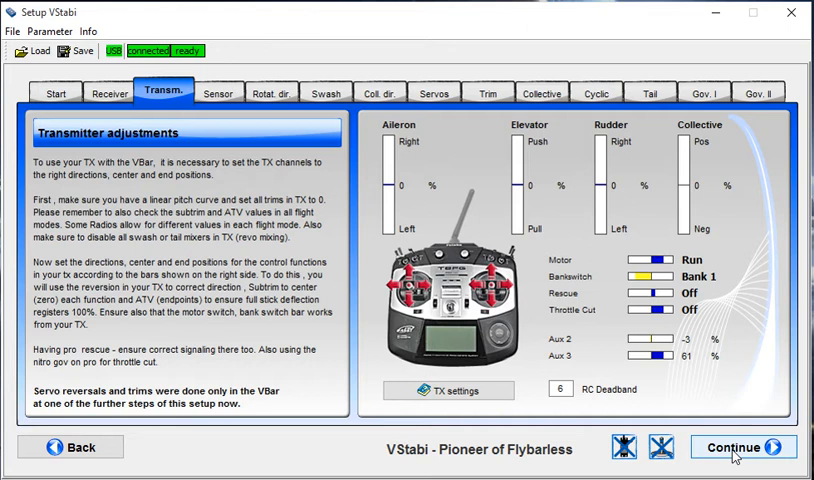
Step past sensor mounting and main rotor direction to the H-3 swashplate page.
click(730, 448)
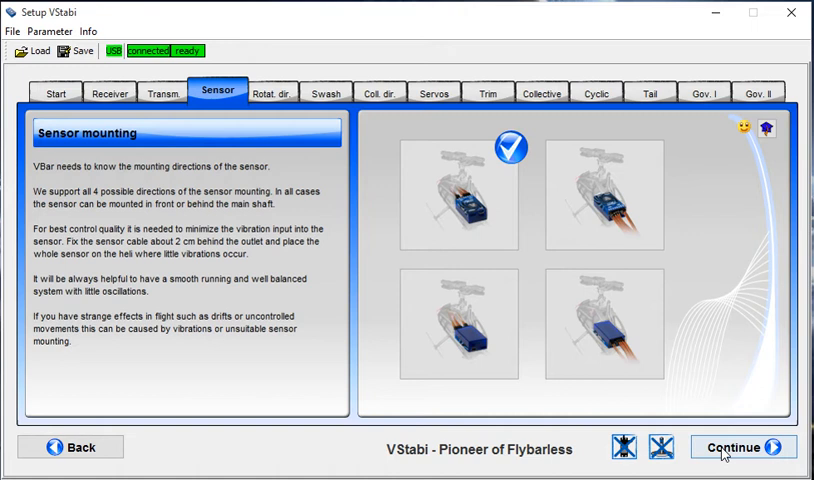
click(729, 445)
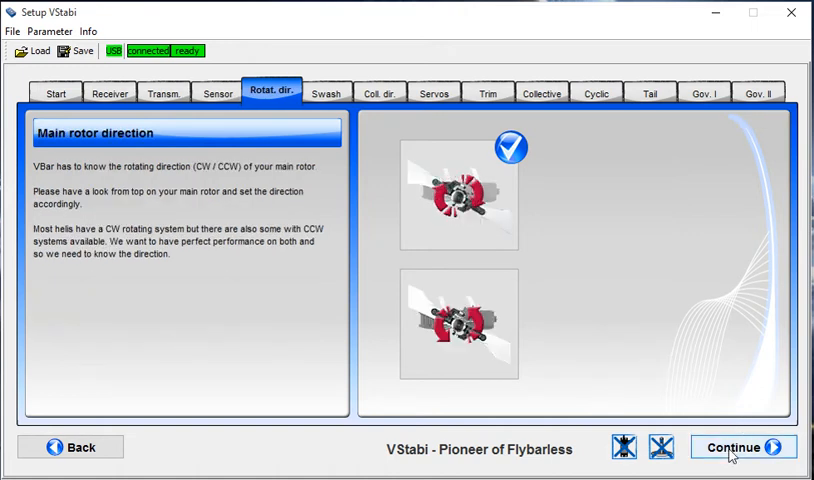
click(733, 447)
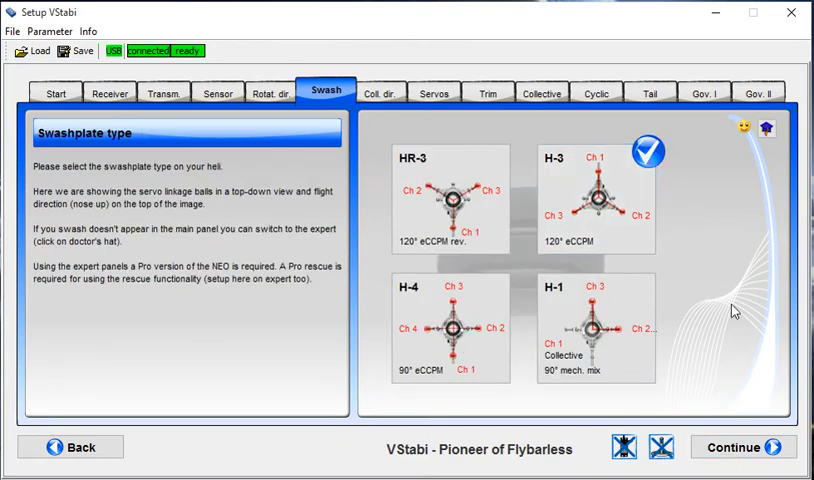
Move to the Collective direction page with upward swash movement selected.
click(380, 92)
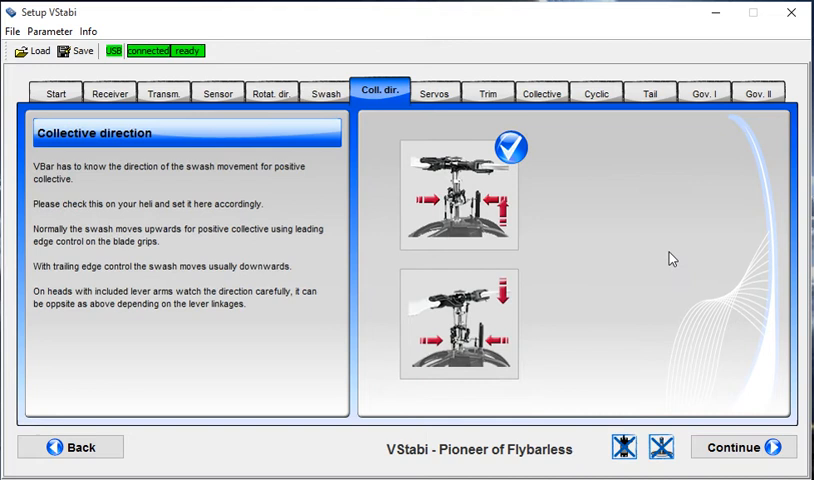
mouse_move(583, 245)
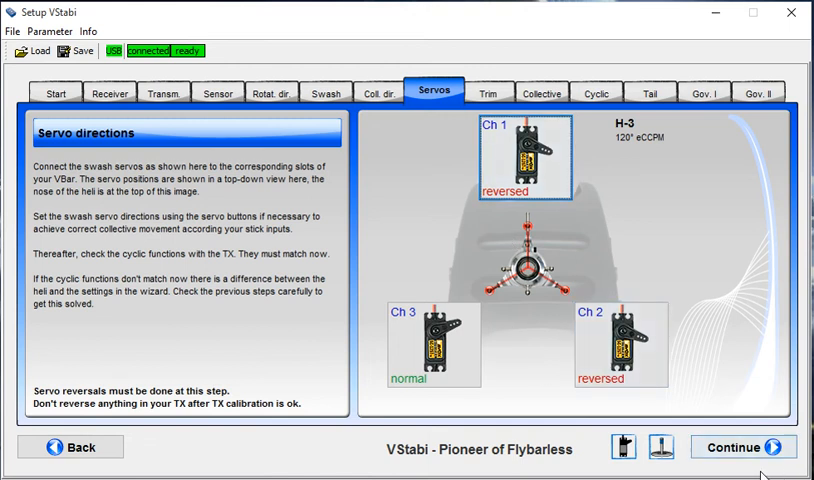
Advance through swashplate levelling and collective travel to the Cyclic throw page.
click(737, 448)
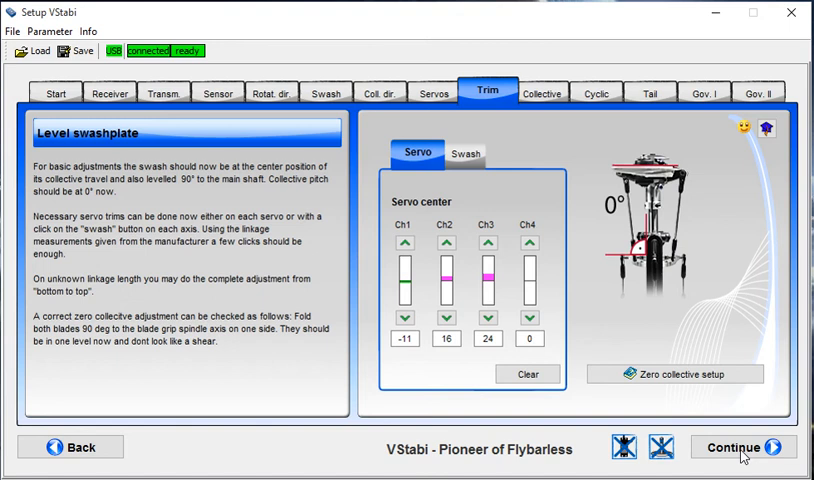
click(731, 450)
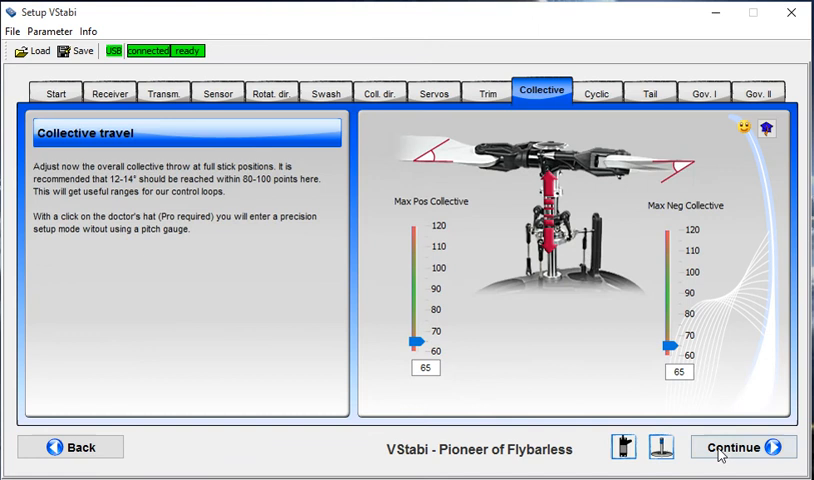
click(722, 447)
text(4)
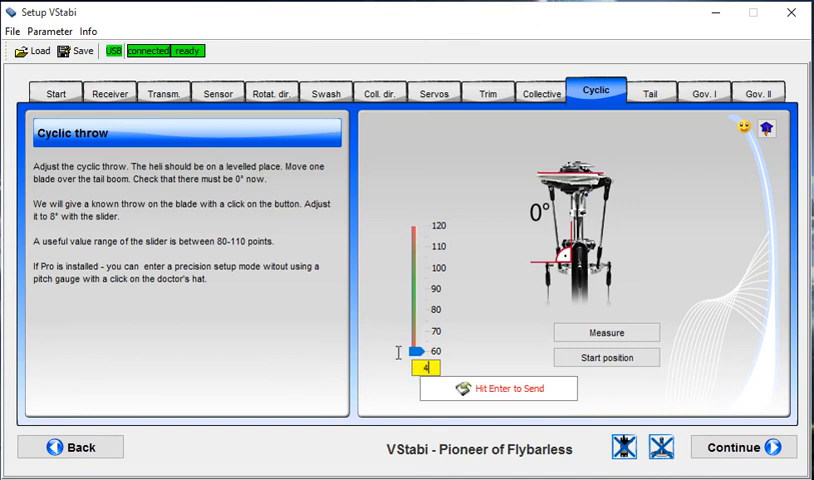
Set cyclic throw to 48 and continue to the Tail servo adjustment page.
text(8)
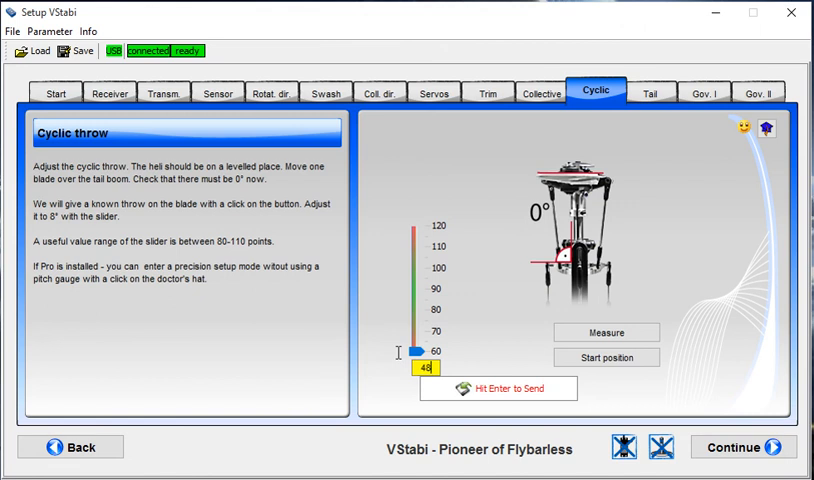
click(651, 91)
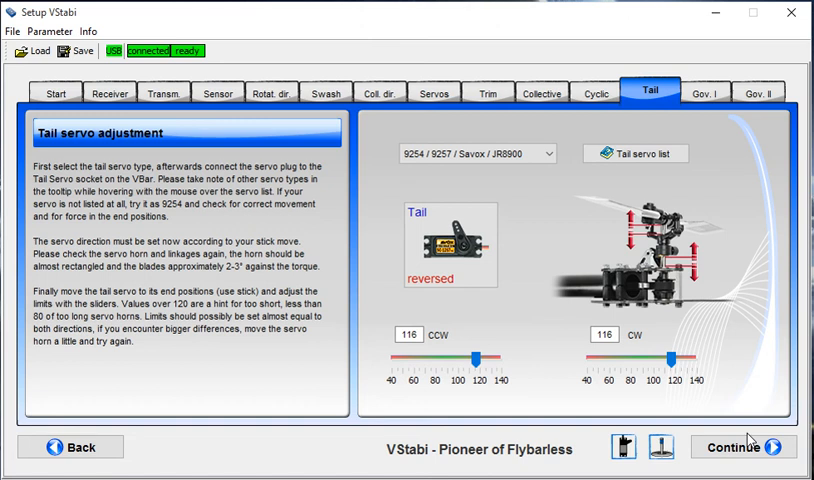
mouse_move(740, 436)
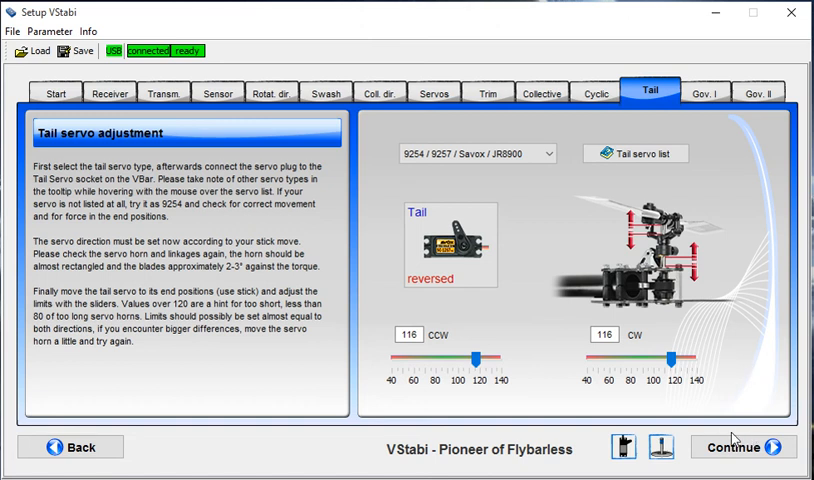
mouse_move(631, 365)
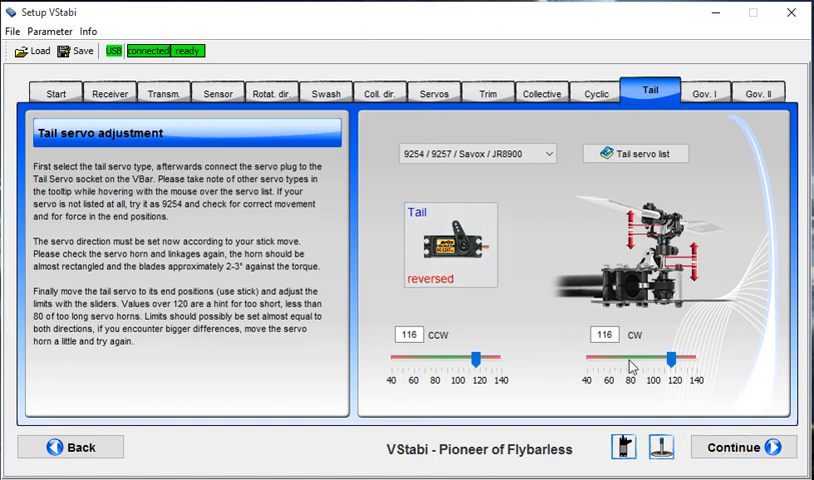
mouse_move(737, 443)
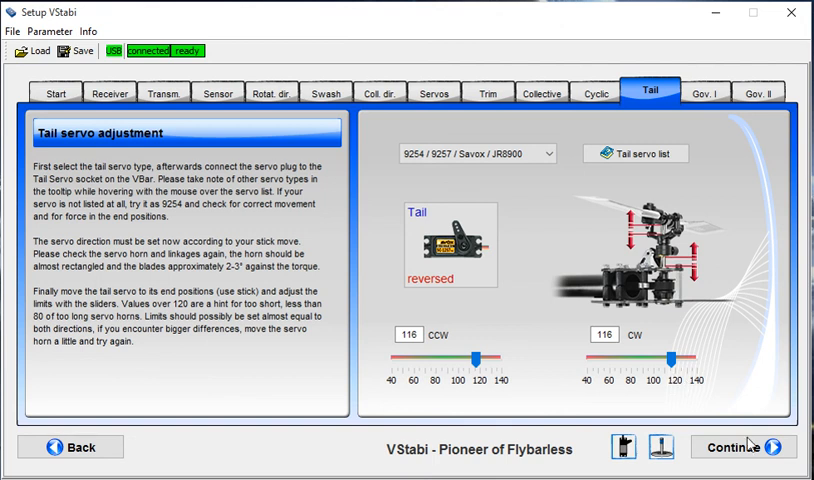
Advance to Governor basic settings I, showing VBar nitro governor mode.
click(704, 91)
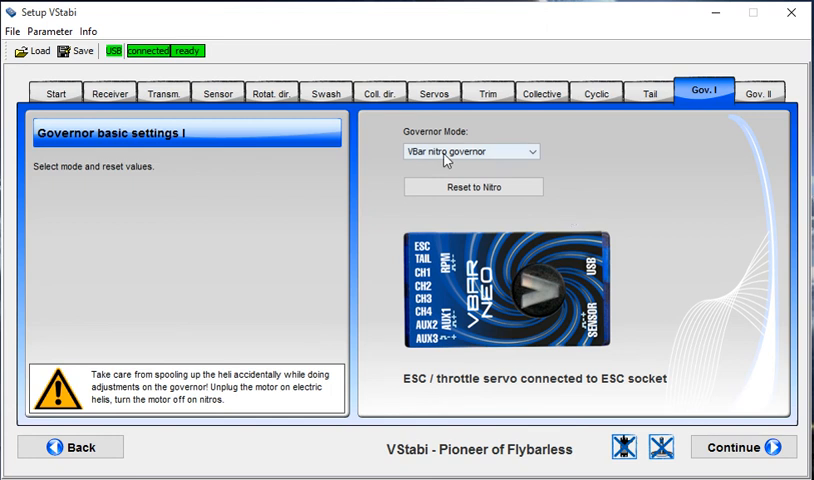
mouse_move(595, 199)
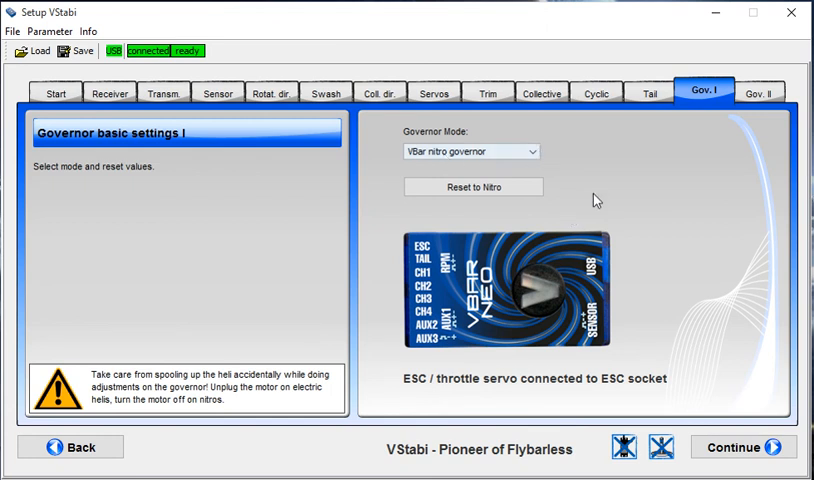